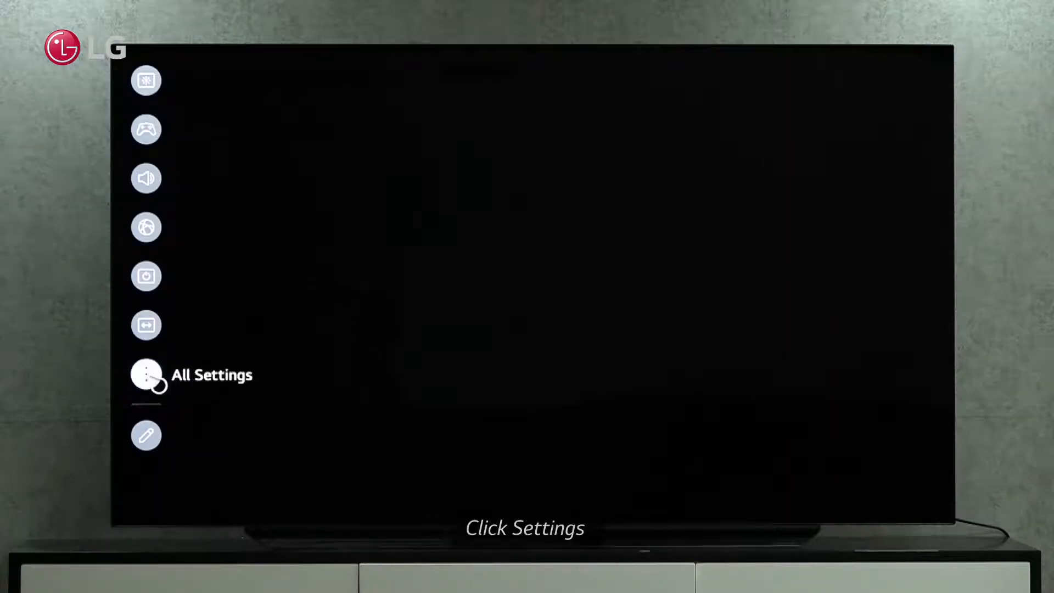
Navigate from All Settings through General and System to the Safety page
click(145, 376)
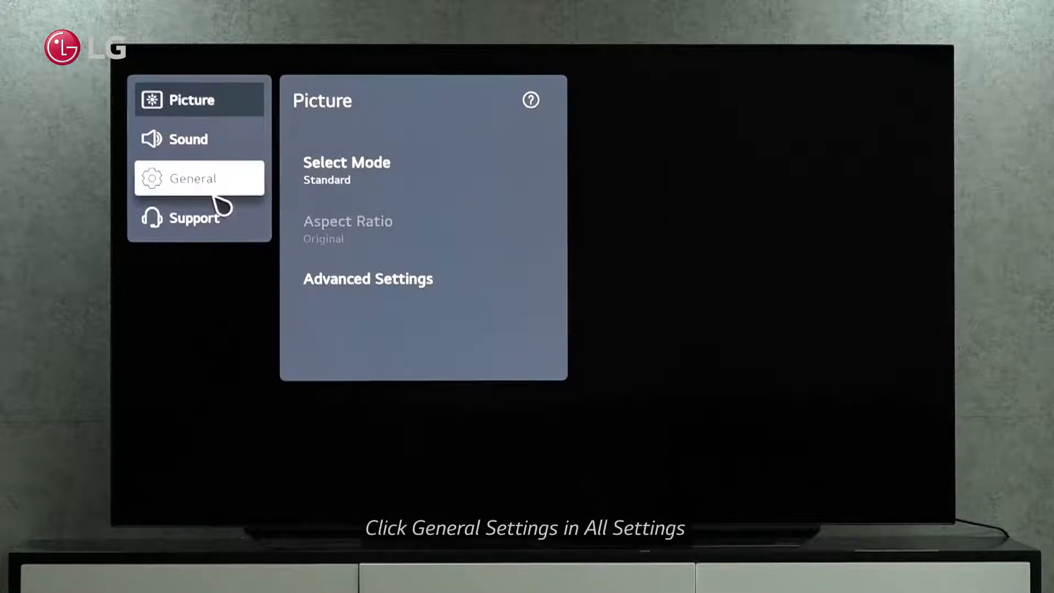
click(193, 178)
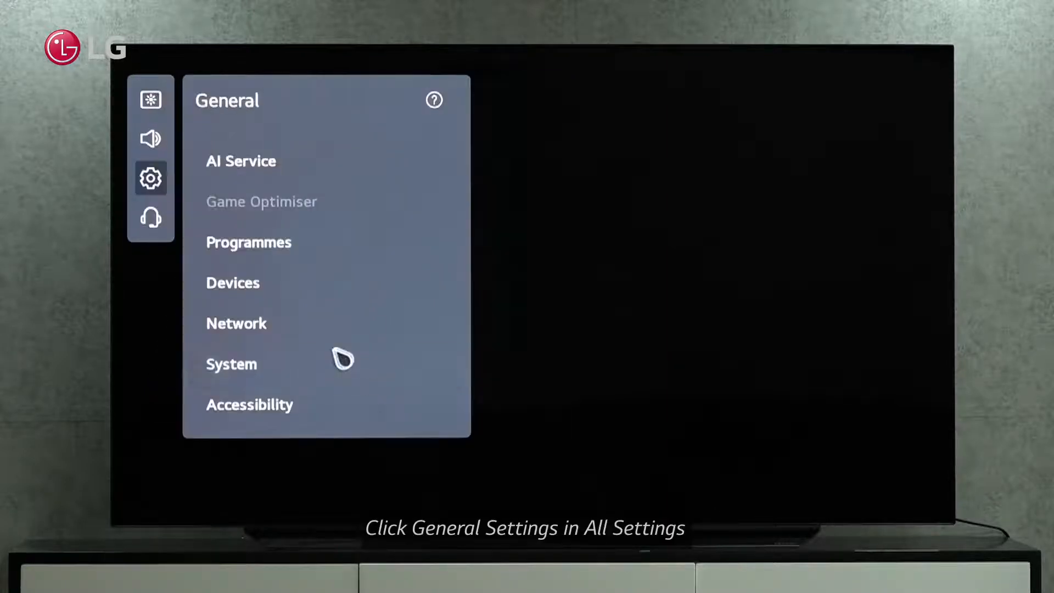
click(231, 363)
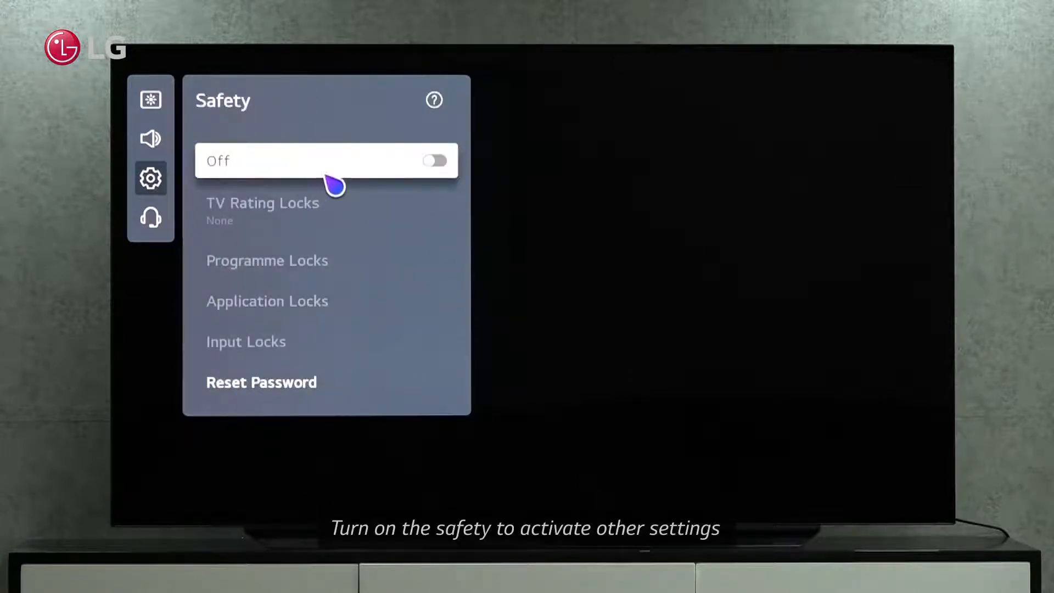
Switch Safety on and confirm the four-digit password to unlock the lock options
click(435, 160)
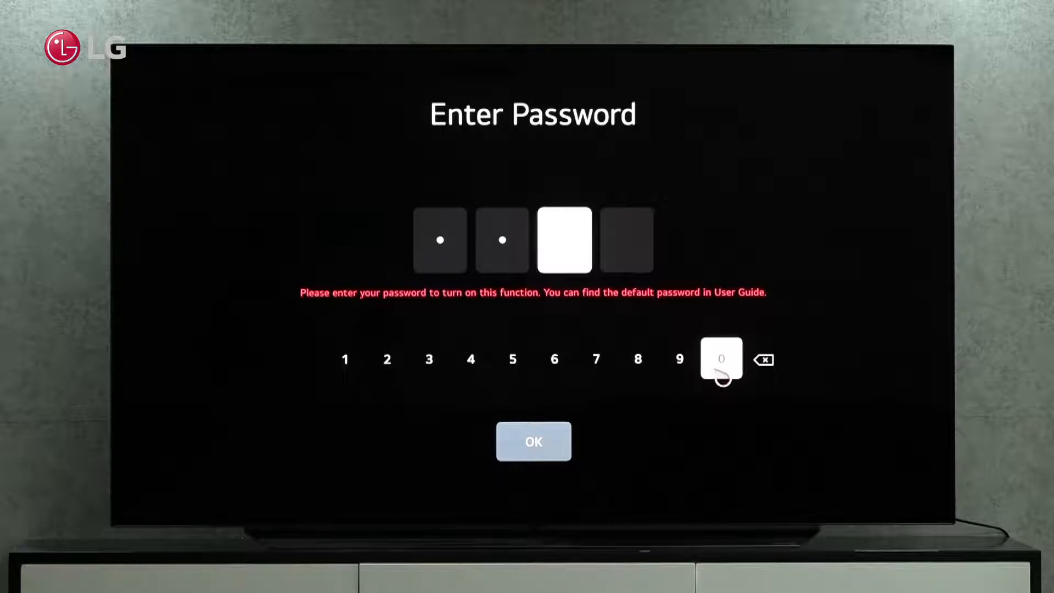
click(720, 358)
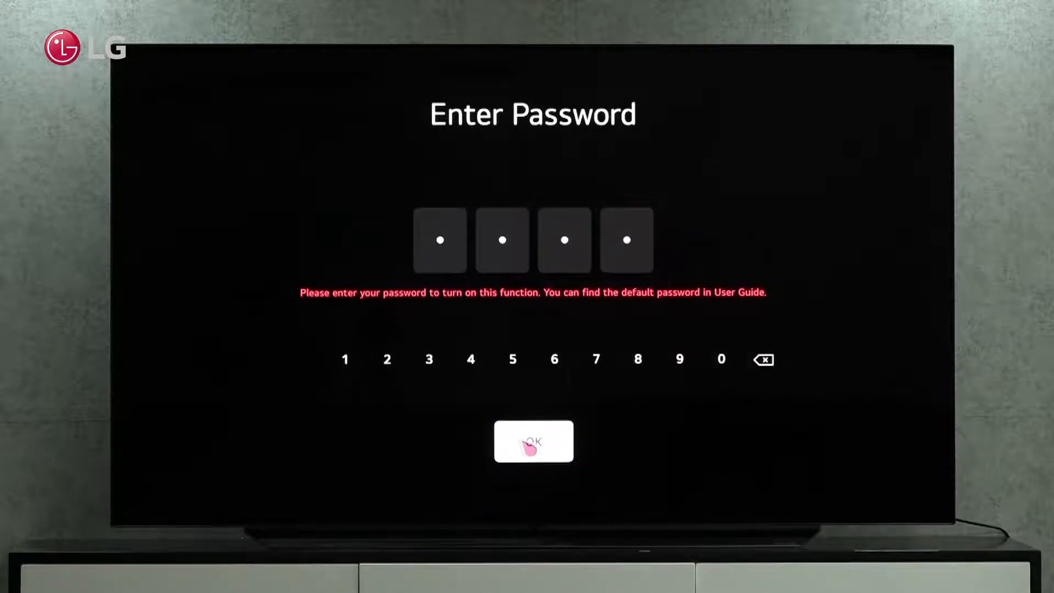
click(533, 441)
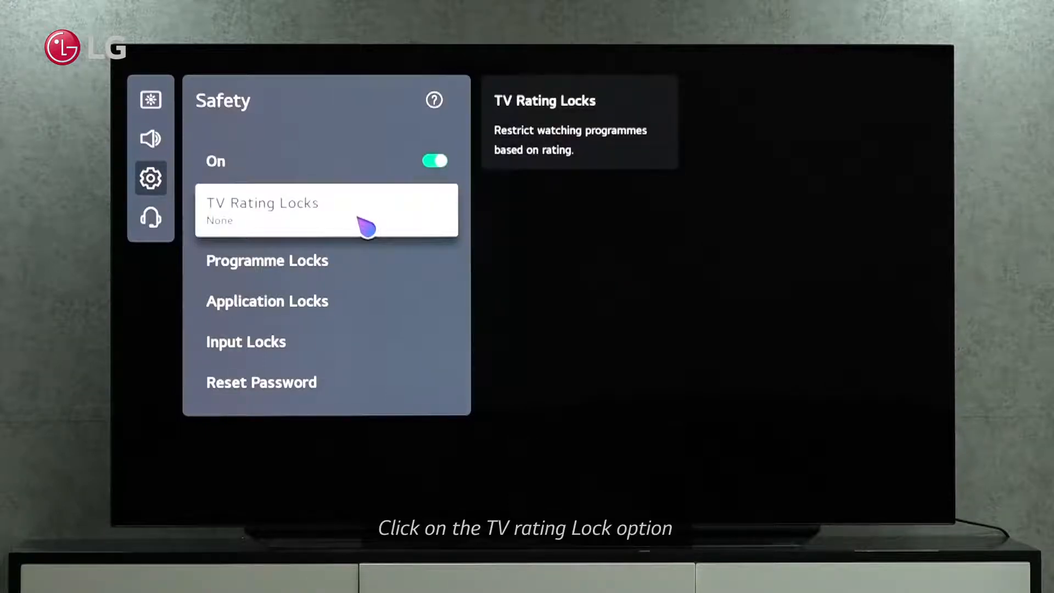
Set TV Rating Locks to 5 and Above
click(325, 211)
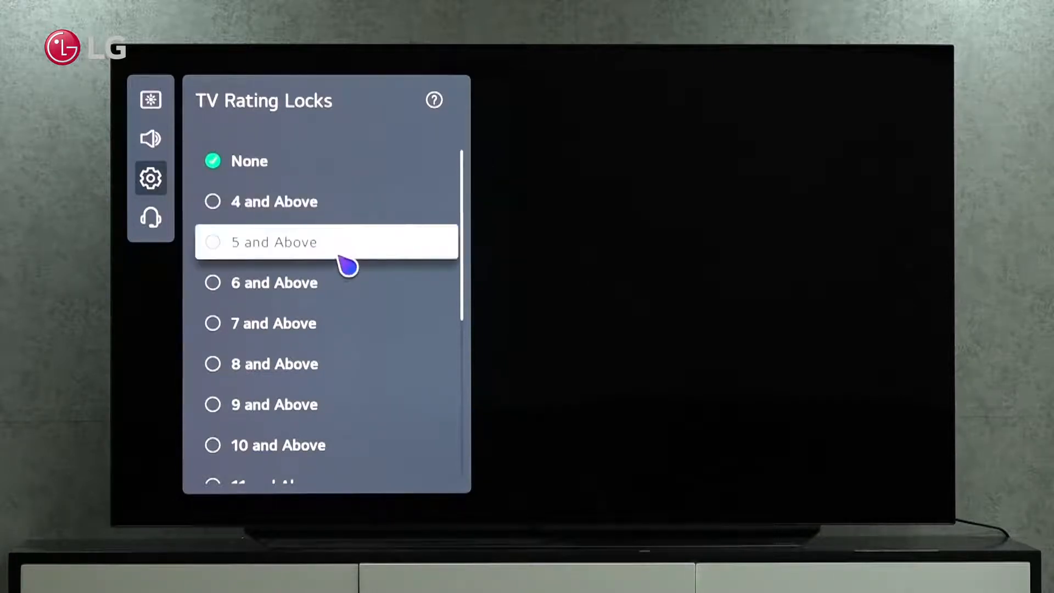
click(325, 241)
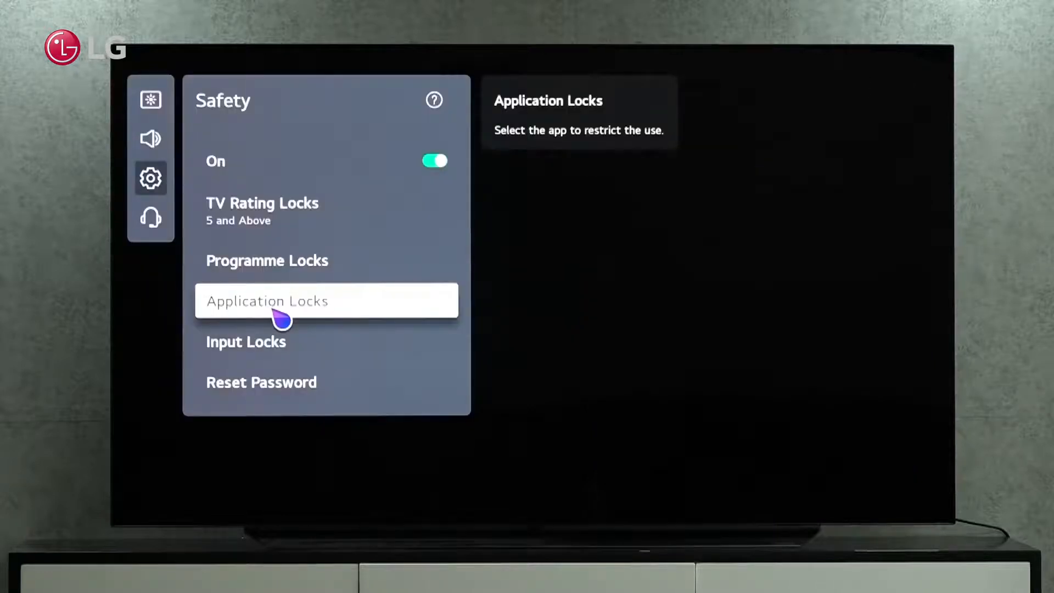
click(279, 308)
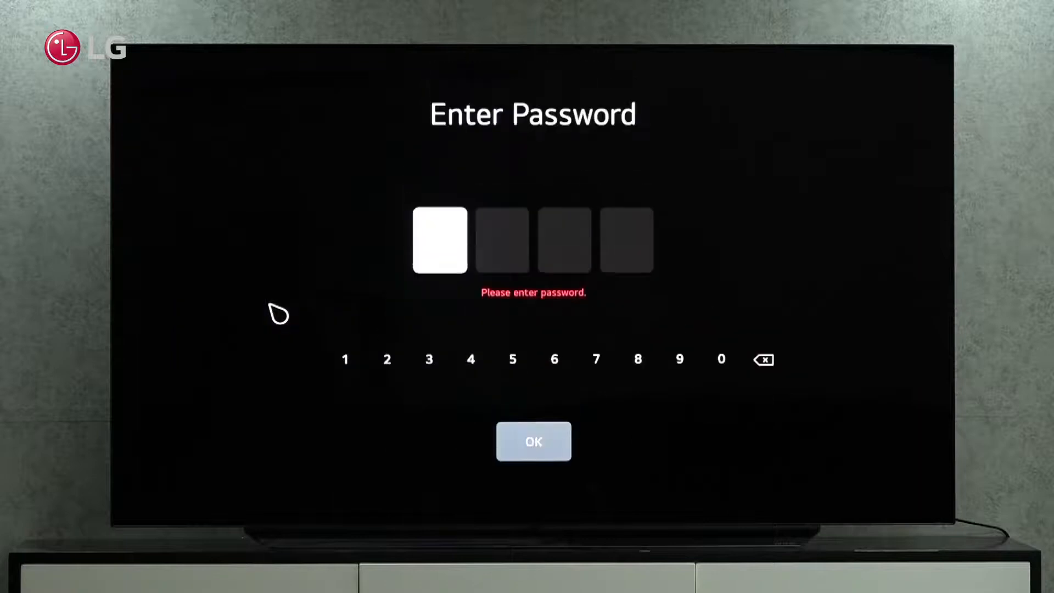
click(721, 359)
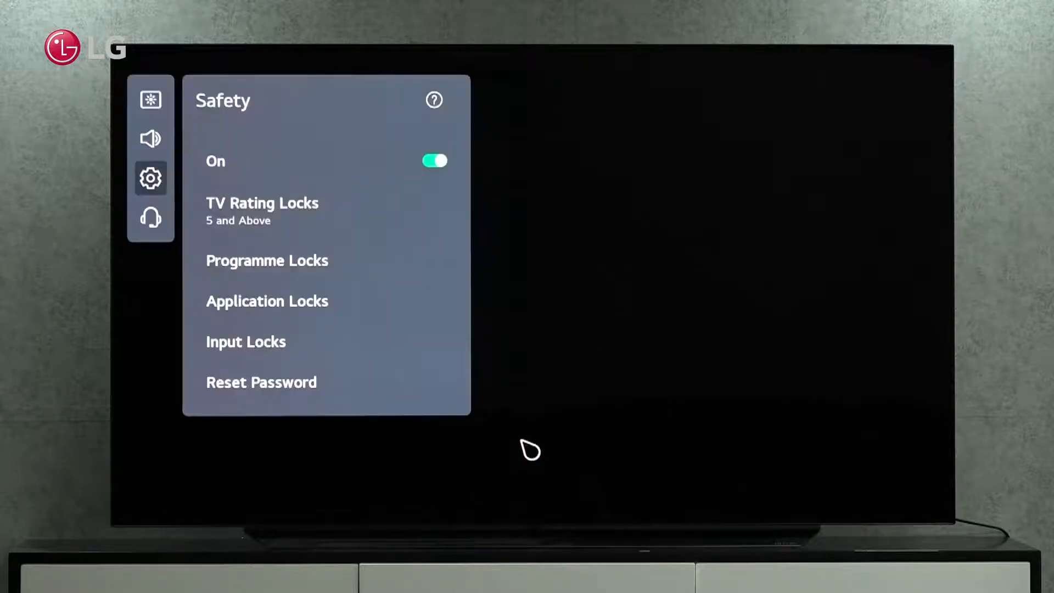
Lock the HDMI 1 input in Input Locks
click(246, 341)
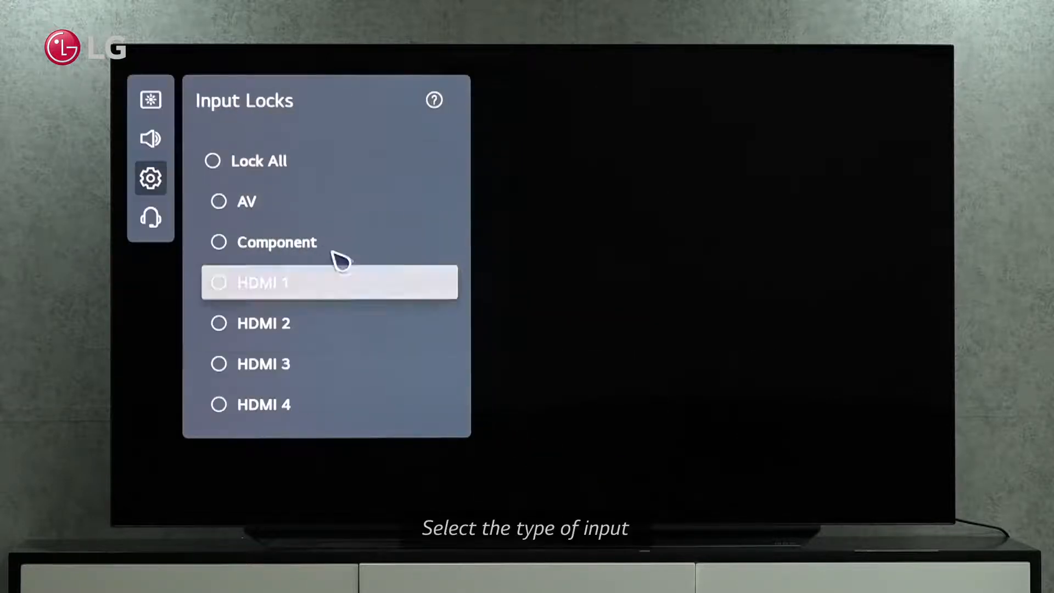
click(264, 283)
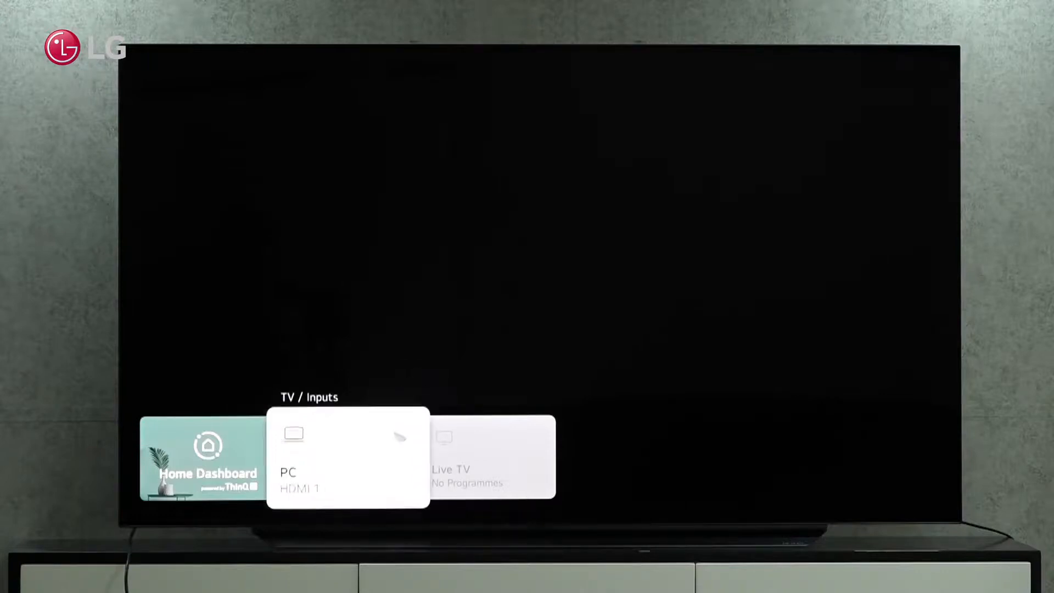
mouse_move(380, 455)
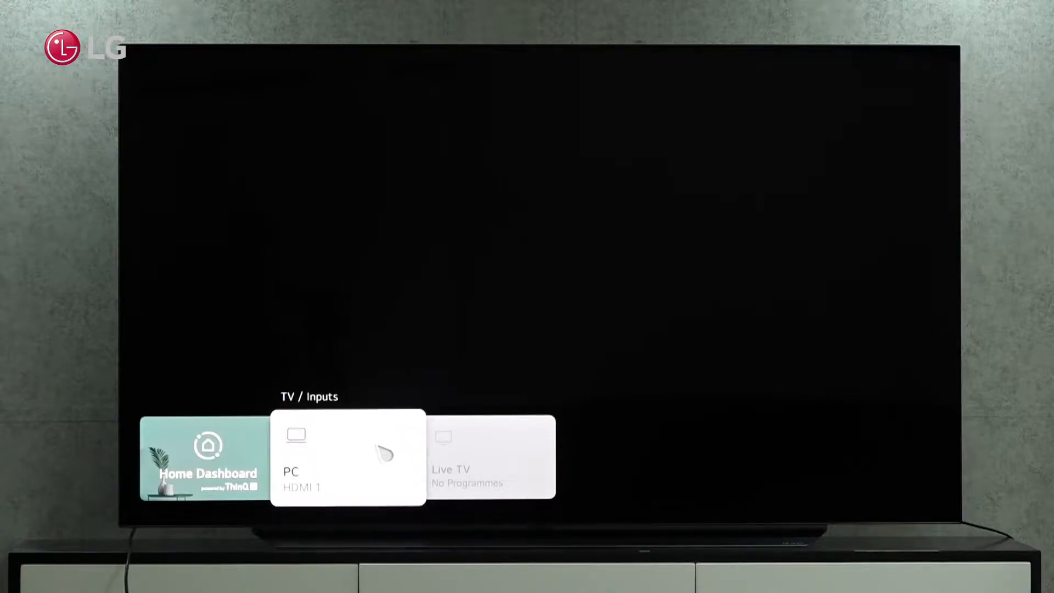
Select the PC on HDMI 1 and enter the password at the lock prompt
click(349, 462)
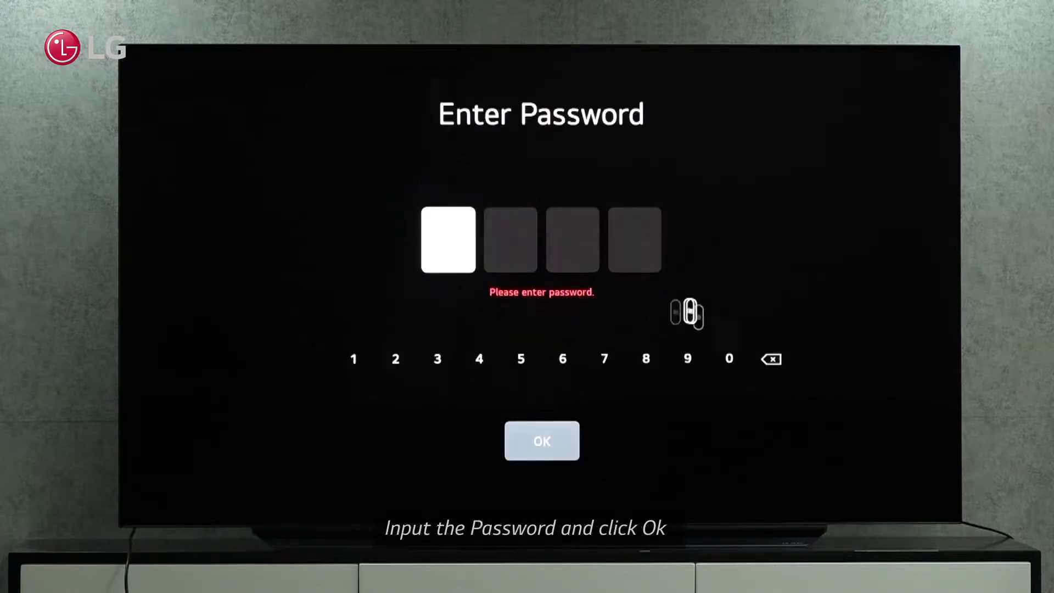
click(729, 358)
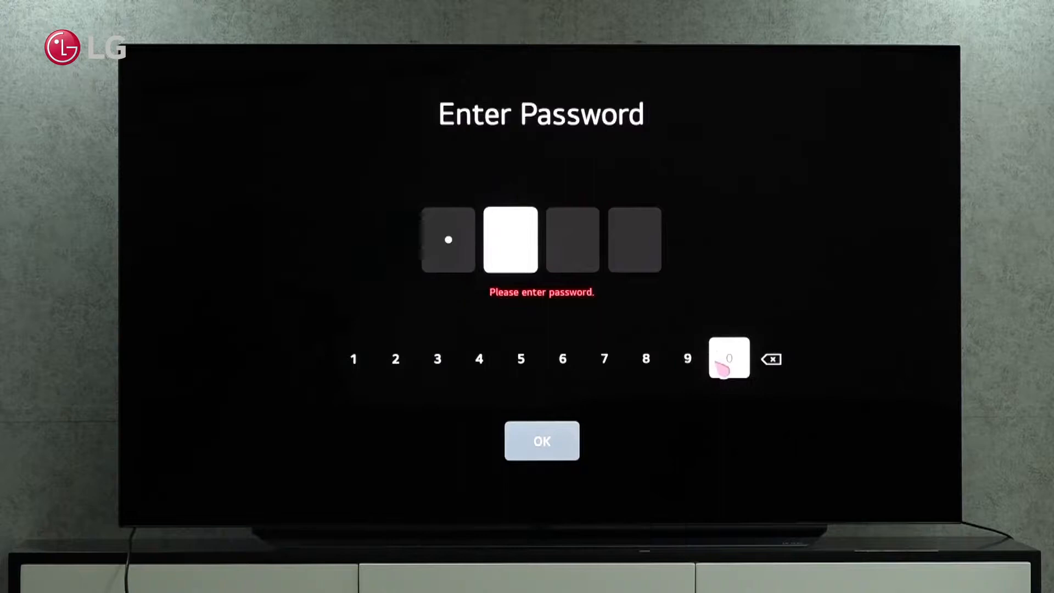
click(729, 358)
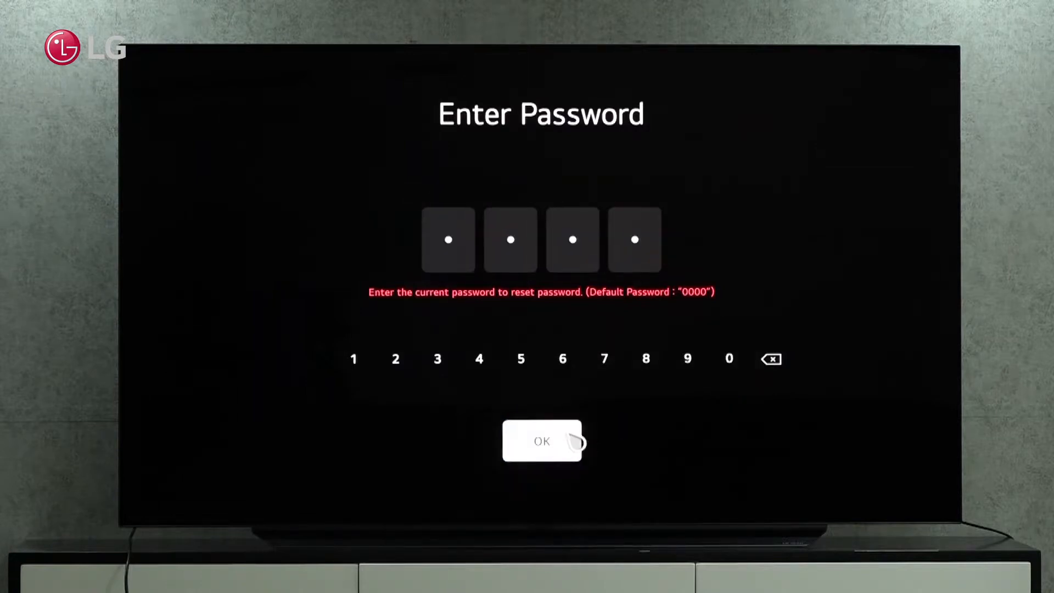
Reset the Safety password by confirming the current one and the new one
click(353, 359)
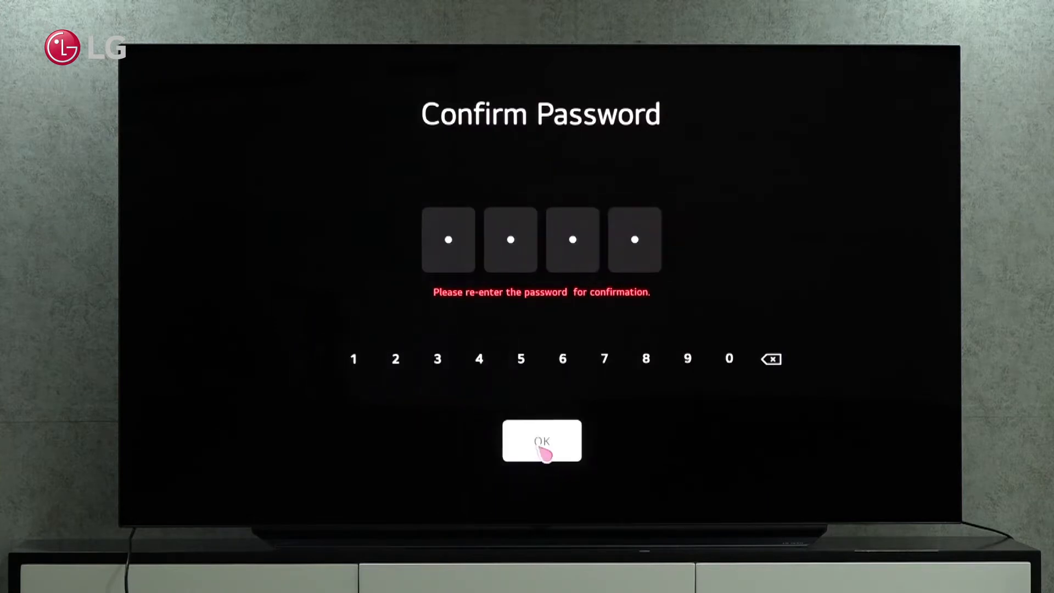
click(542, 441)
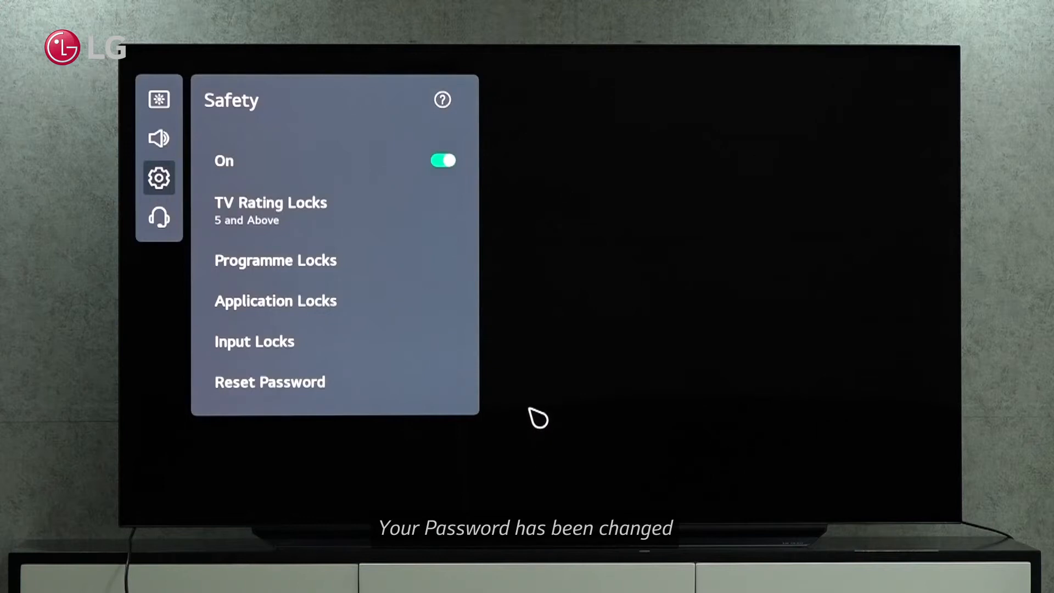